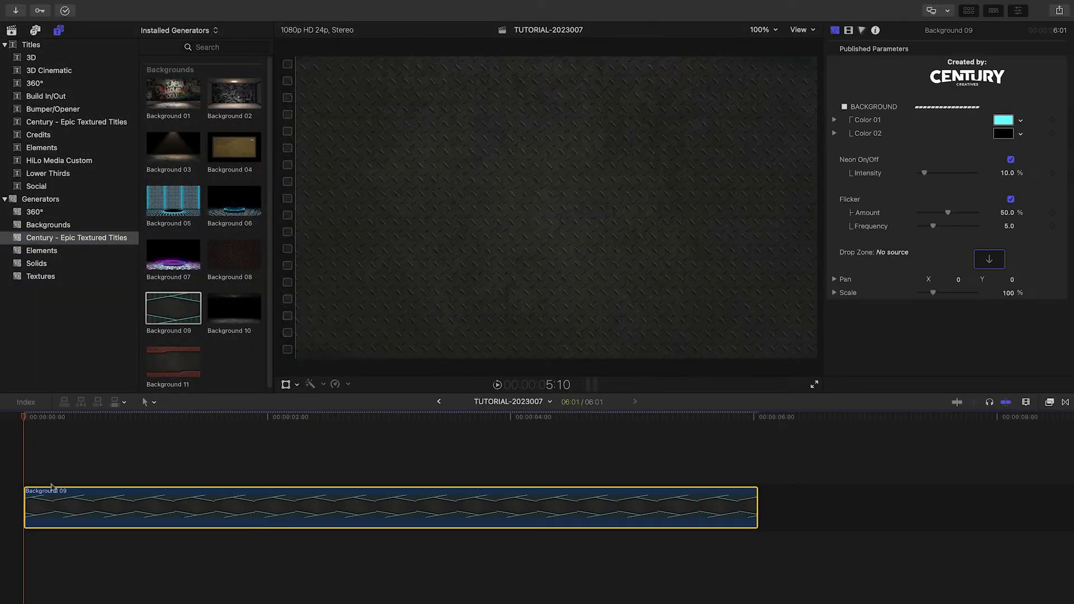
Place the Rusty title from Century - Epic Textured Titles above the Background 09 clip
left_click(77, 121)
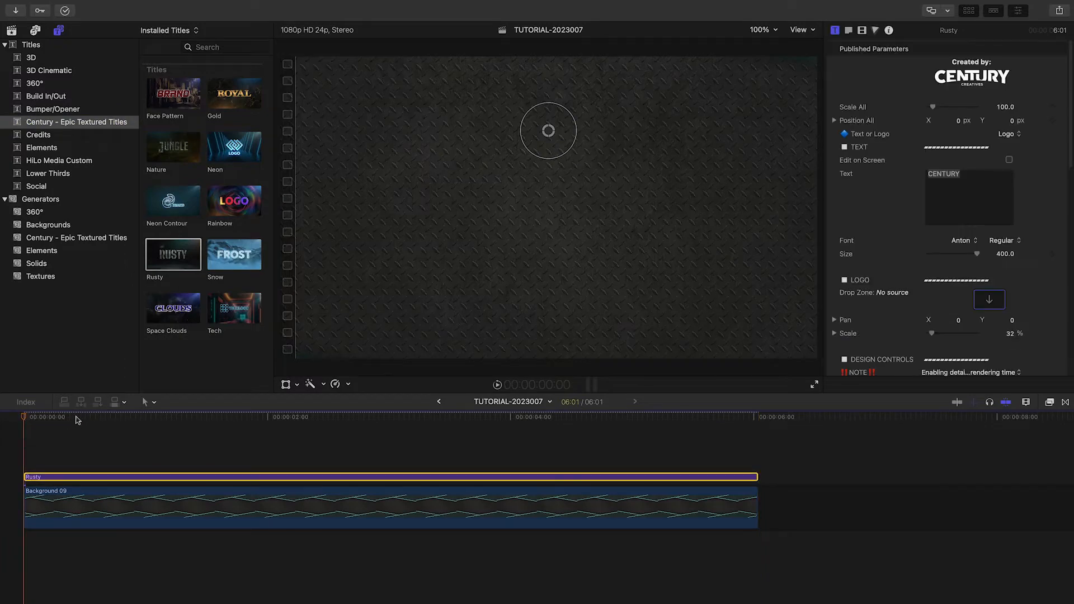
left_click(413, 416)
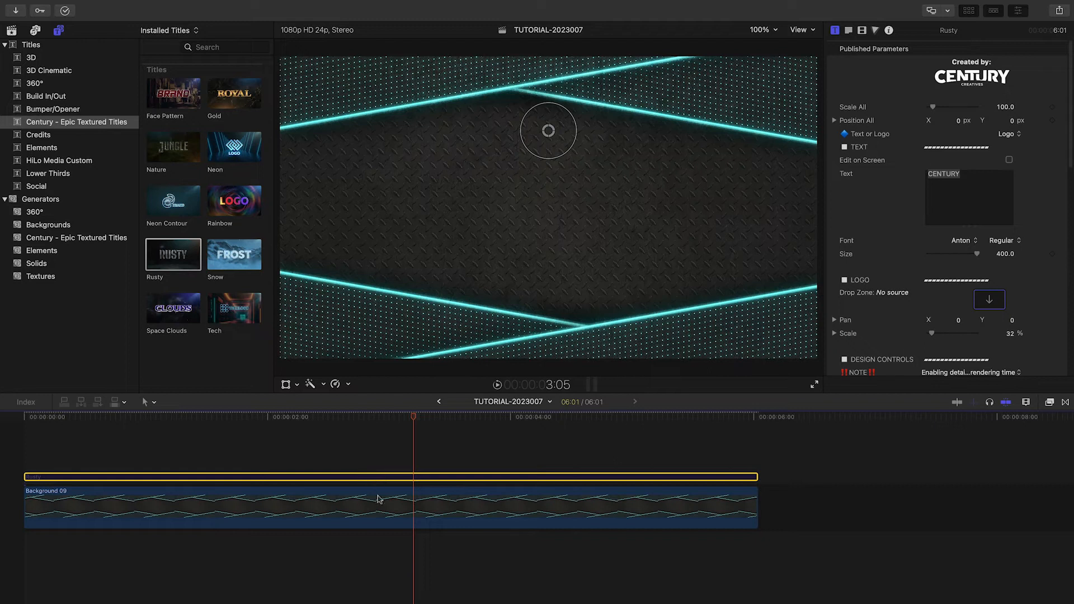
Set Background 09's Color 01 to blue and adjust the neon glow intensity to 100%
left_click(962, 164)
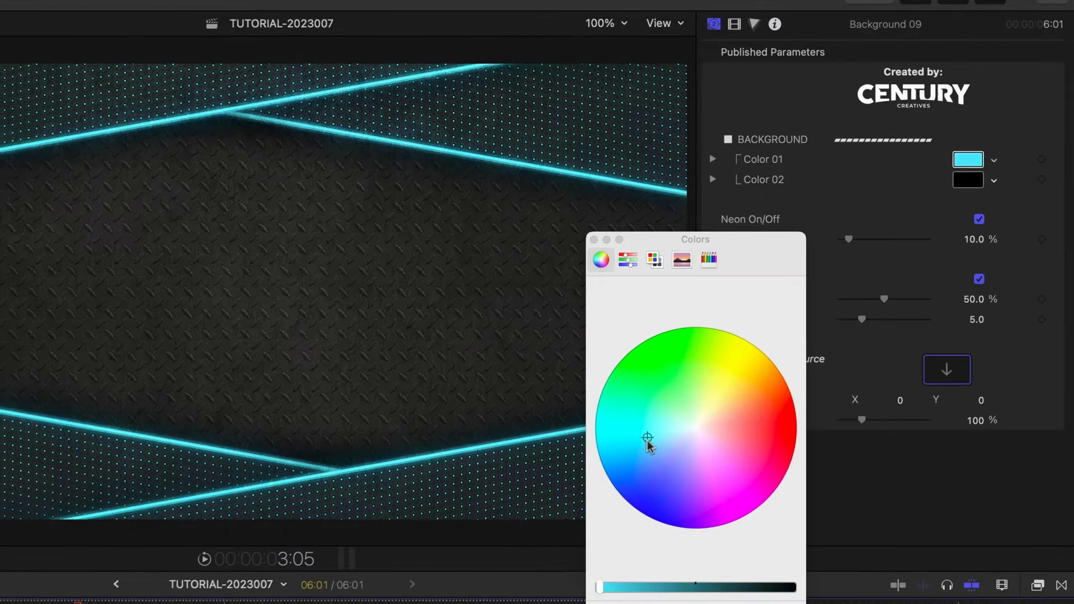
left_click(678, 448)
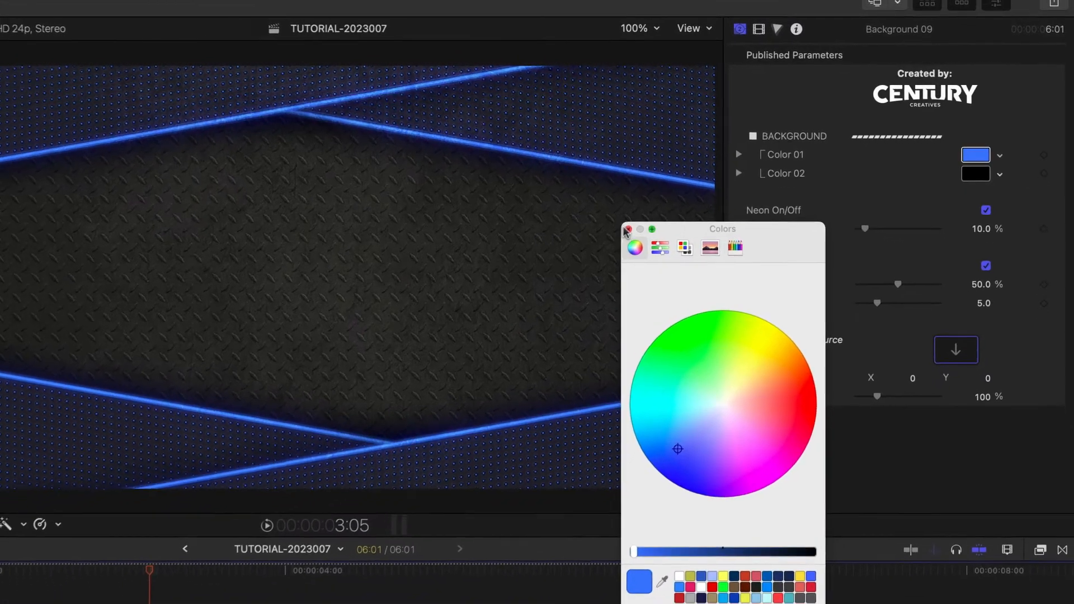
left_click(976, 174)
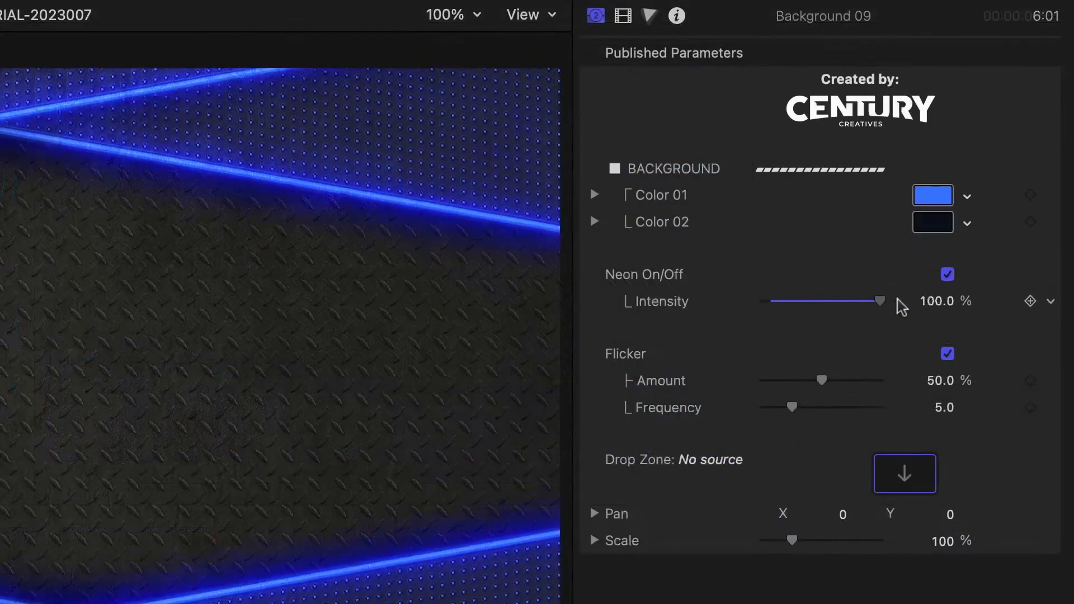
left_click_drag(880, 301, 829, 301)
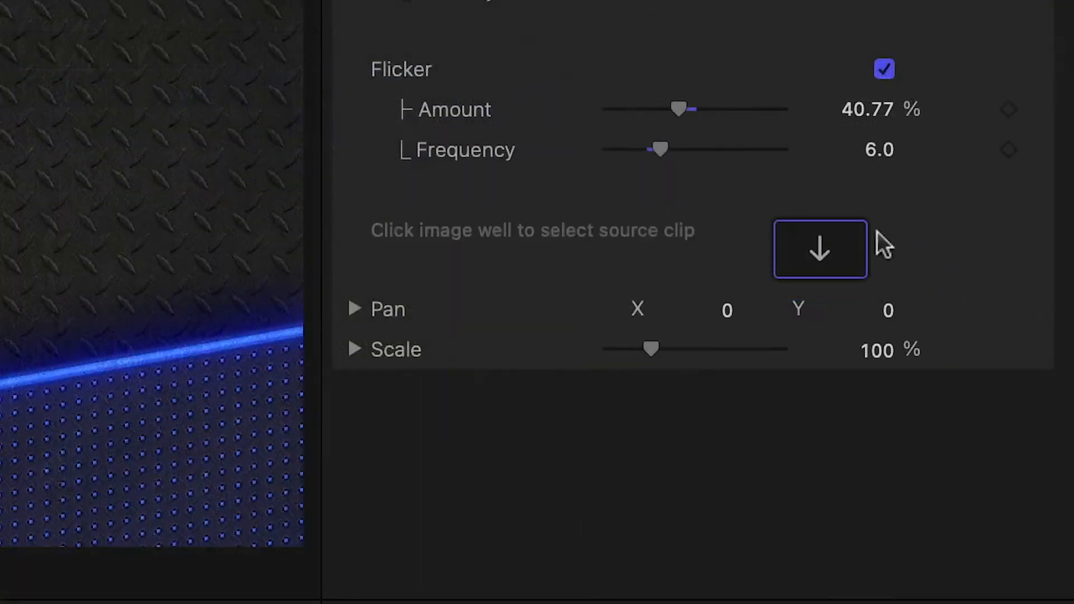
Fill Background 09's Drop Zone with the Rusty-Metal-BG image as a rust texture
left_click(819, 248)
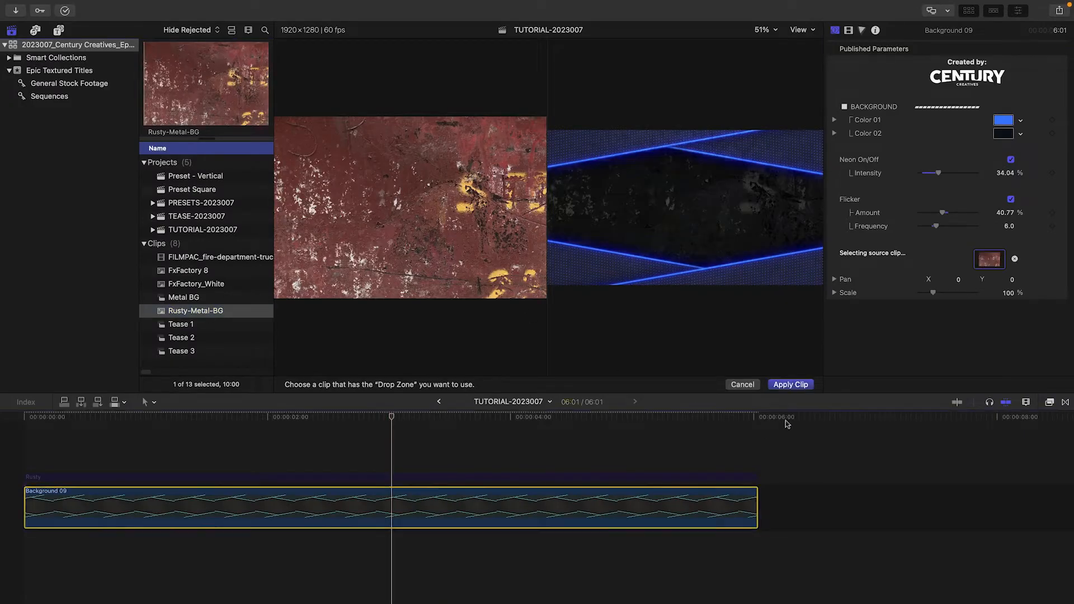
left_click(790, 383)
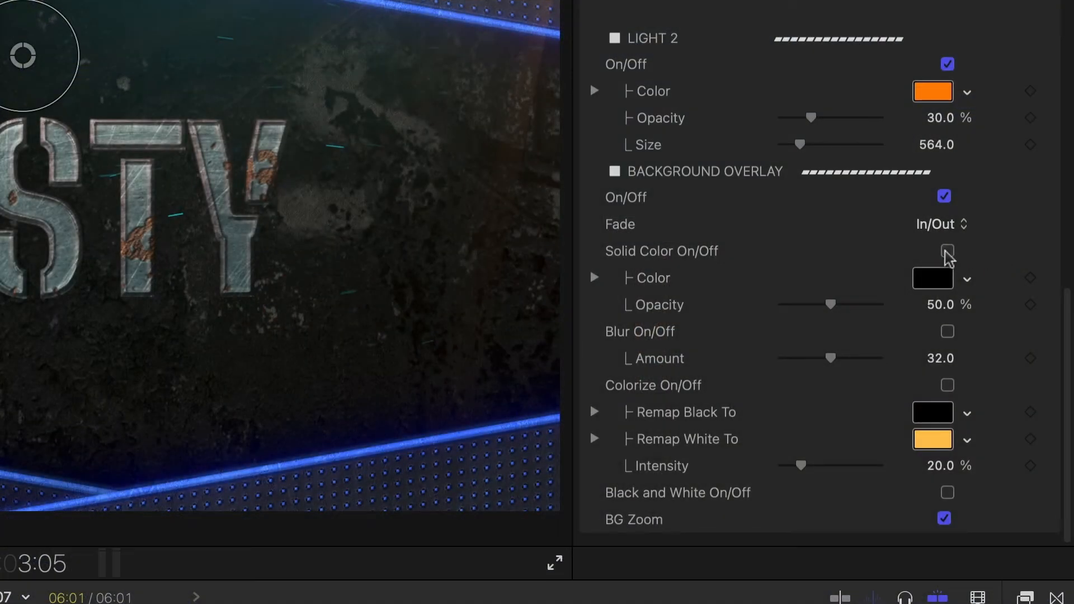
Reveal the Rusty title's Text or Logo display options in the inspector
left_click(948, 250)
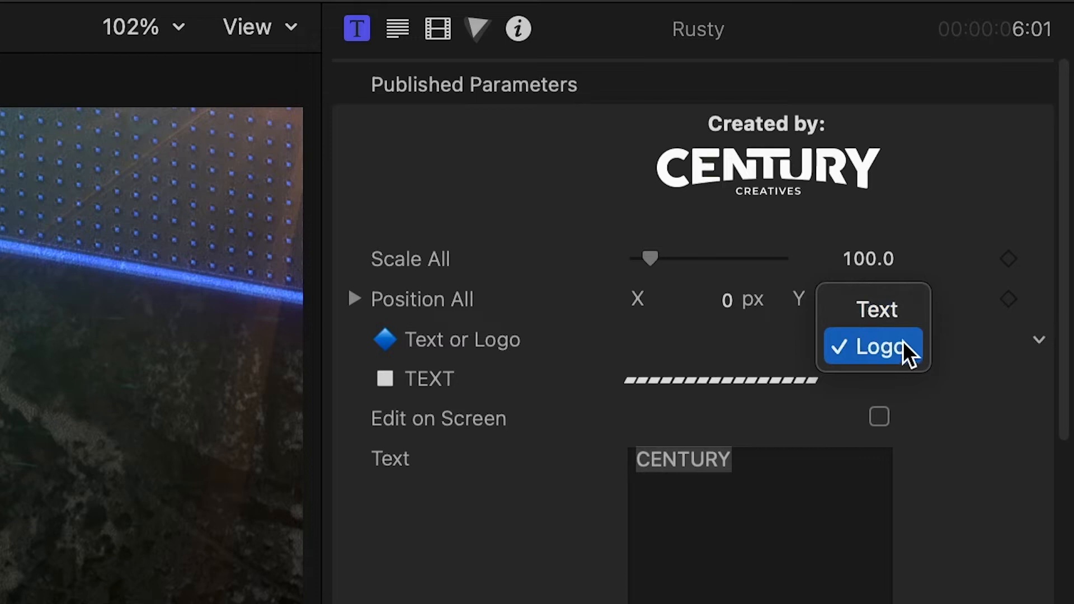
Switch the title to Text mode, enter EPIC and reset its size to default
left_click(875, 310)
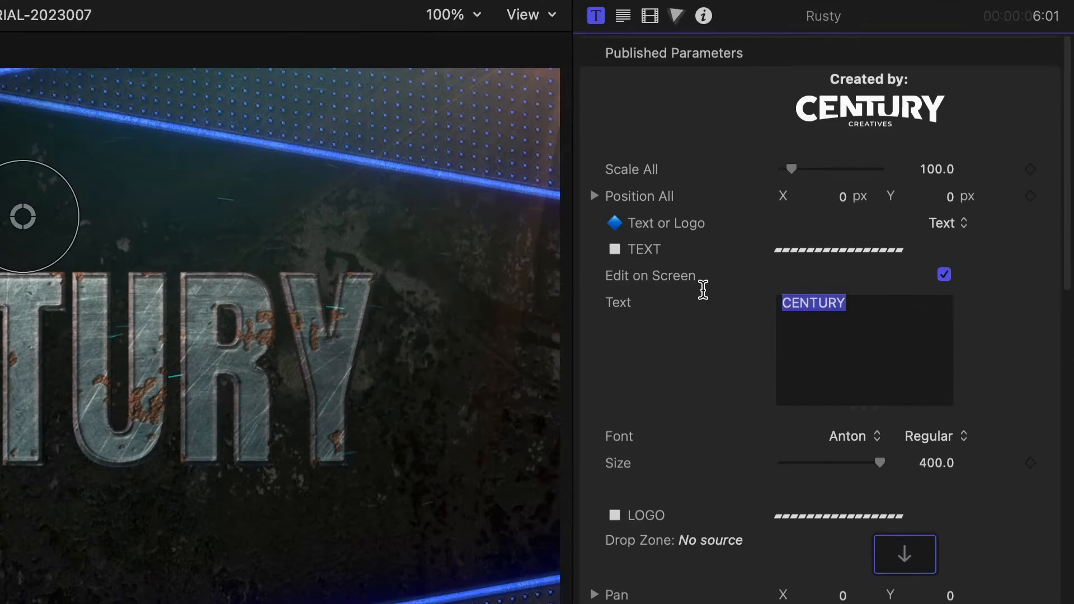
type("EPIC")
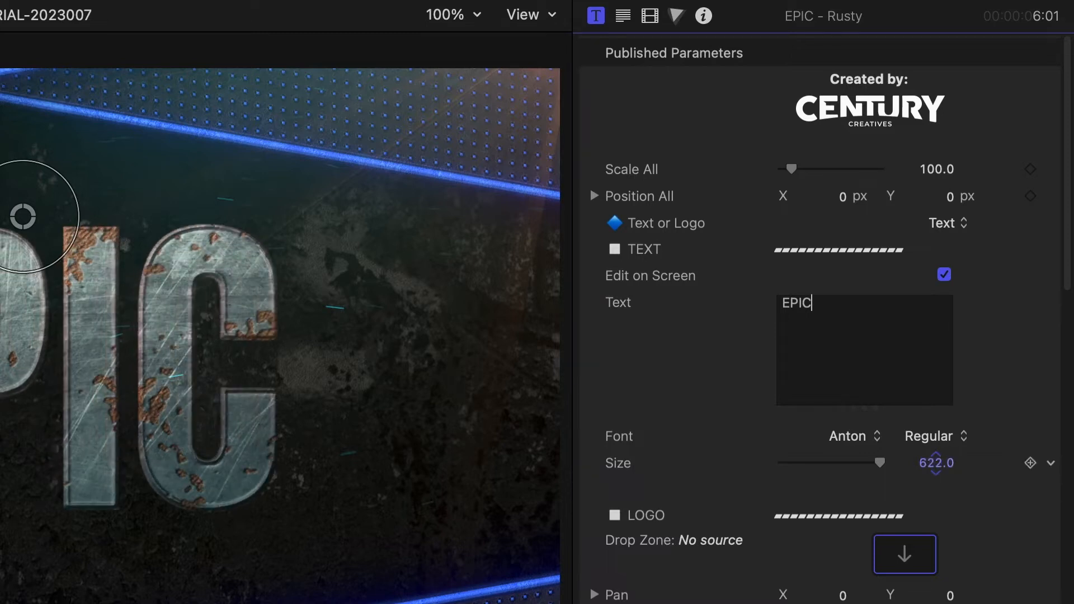
left_click(904, 554)
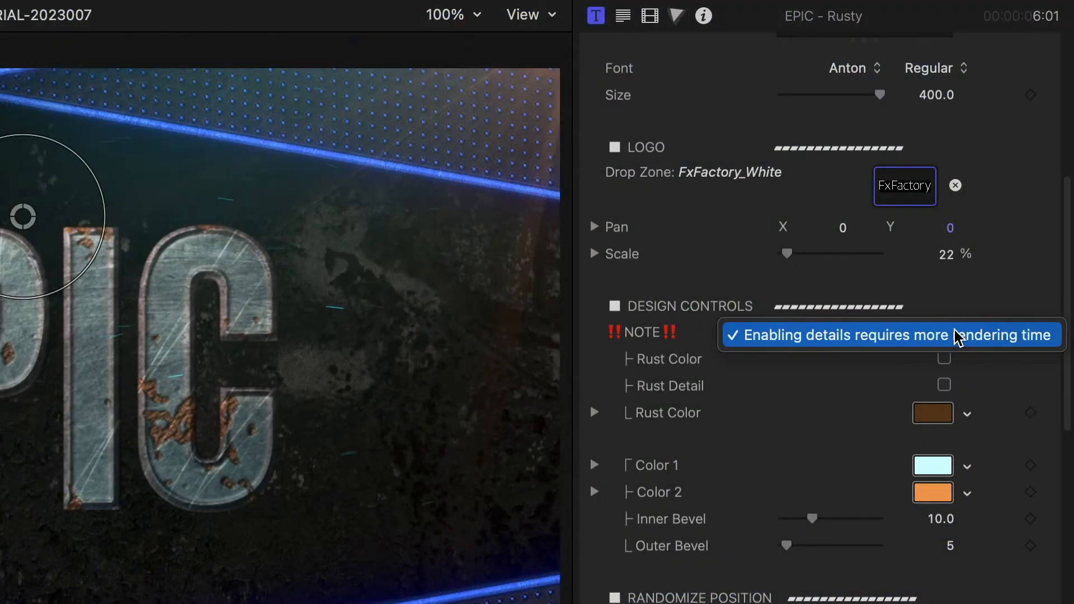
mouse_move(1048, 342)
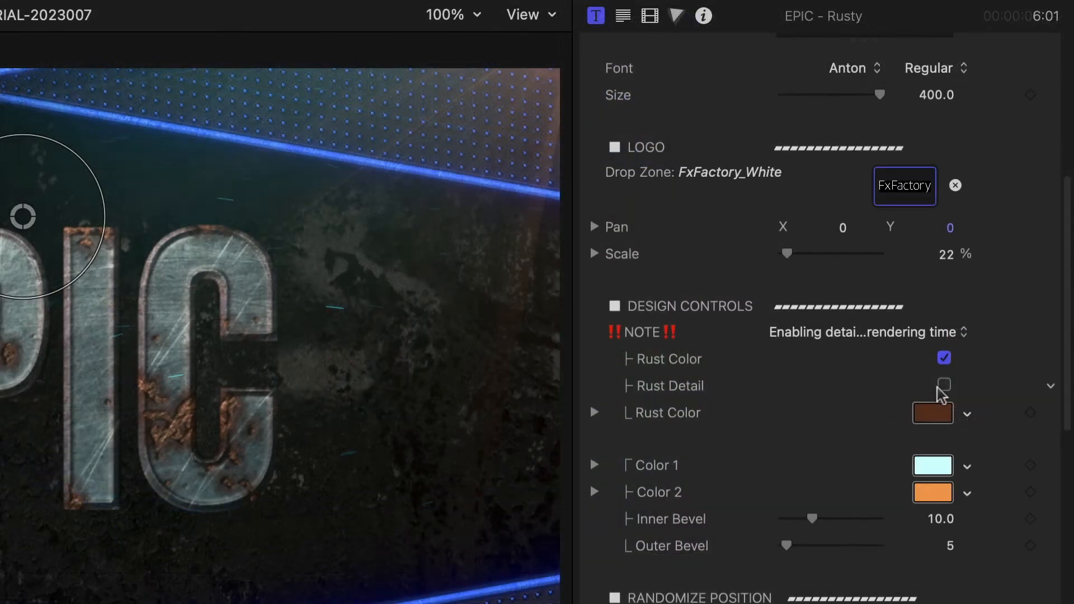
Enable Rust Detail on the EPIC letters under Design Controls
left_click(944, 385)
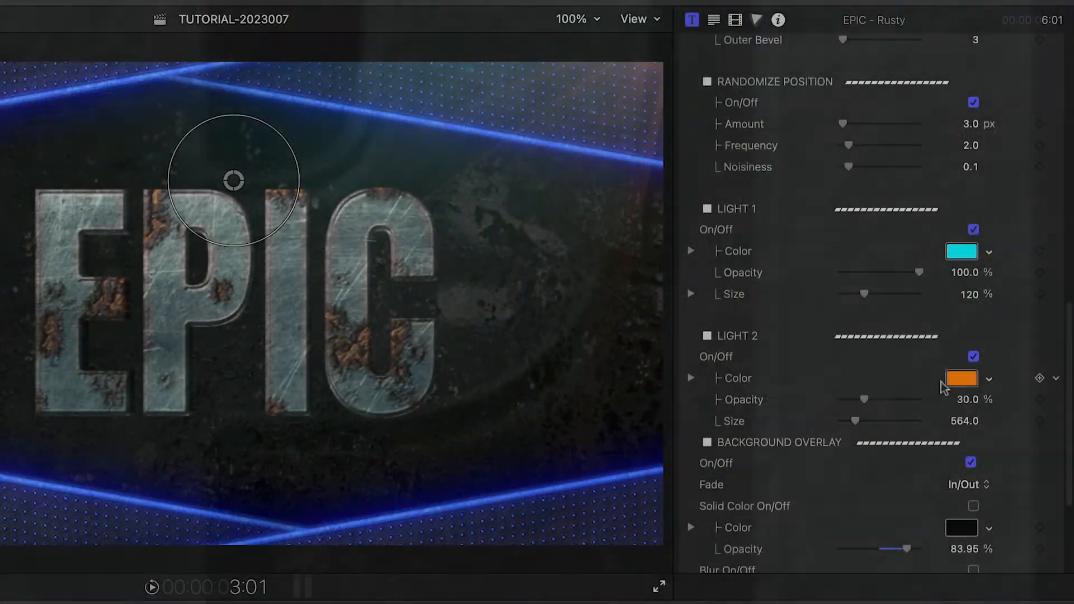
Change the Light 2 Color from orange to a warmer yellow hue
left_click(961, 378)
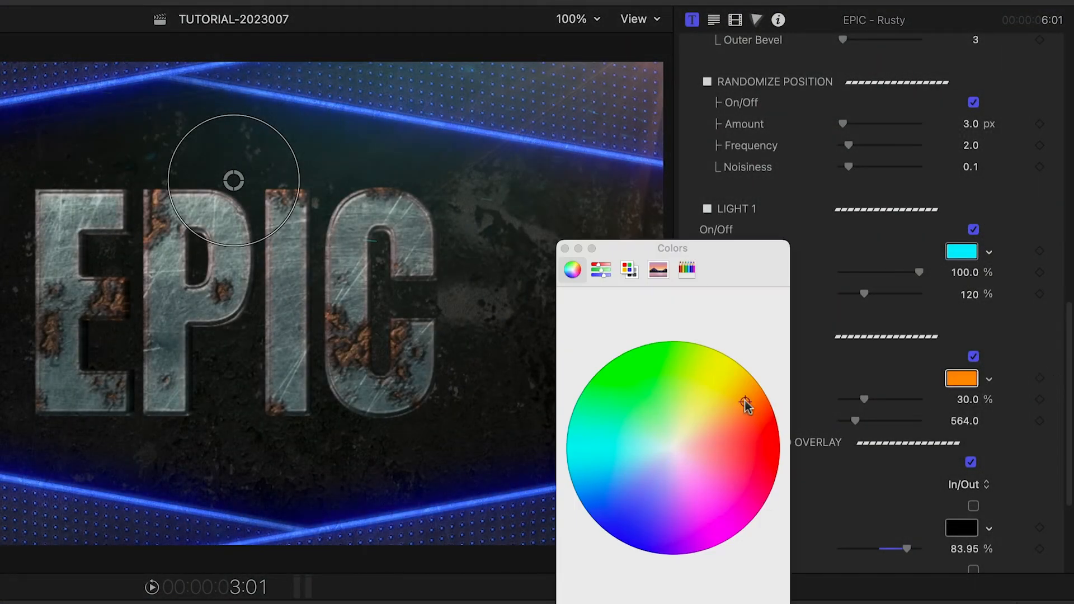
left_click(736, 391)
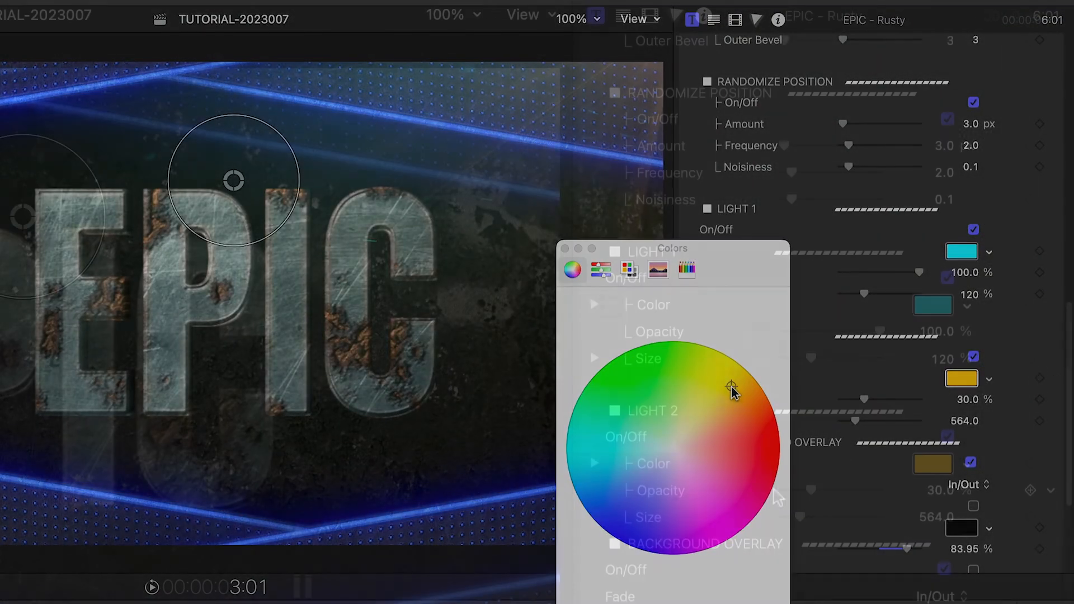